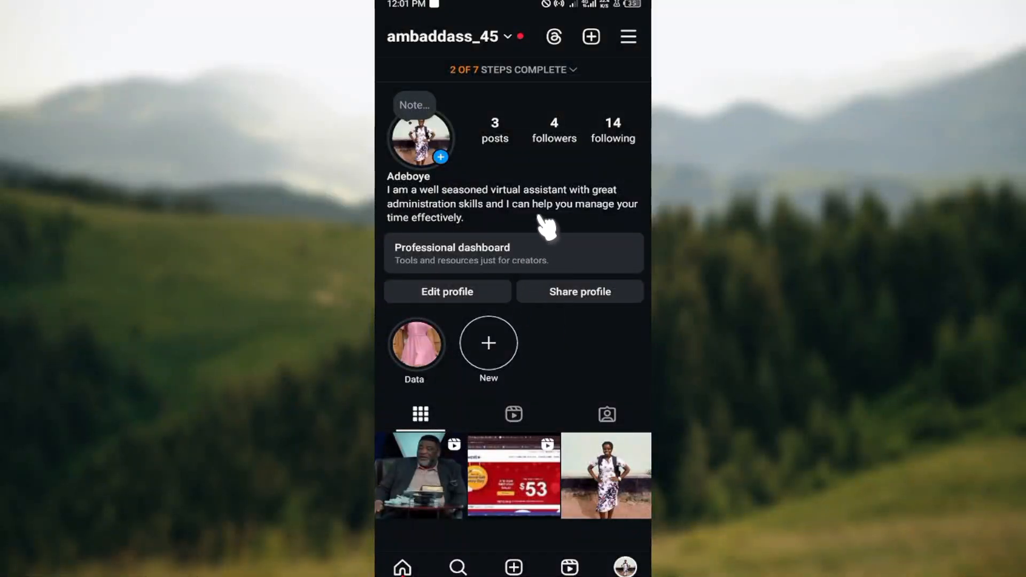
mouse_move(550, 275)
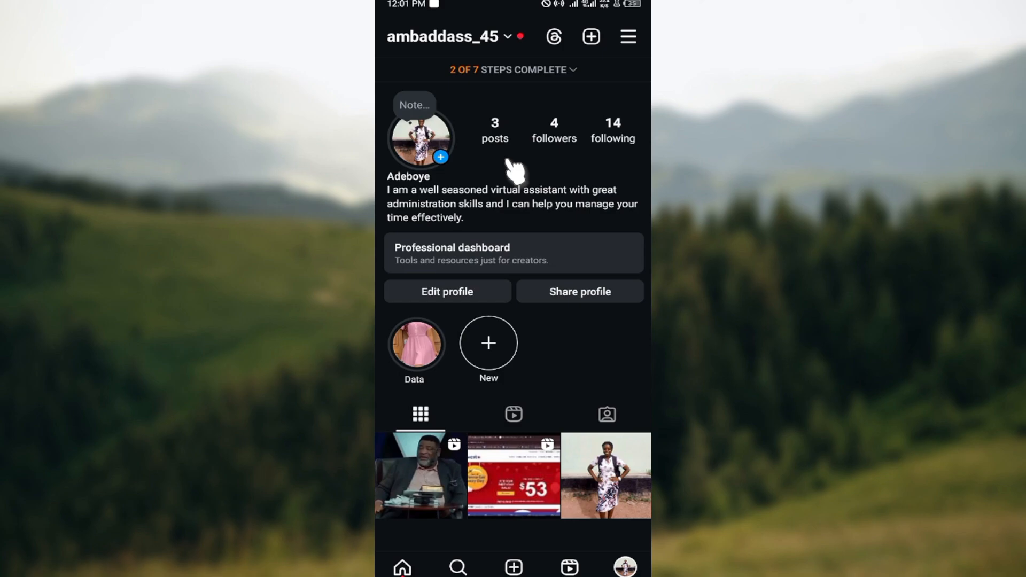
mouse_move(559, 243)
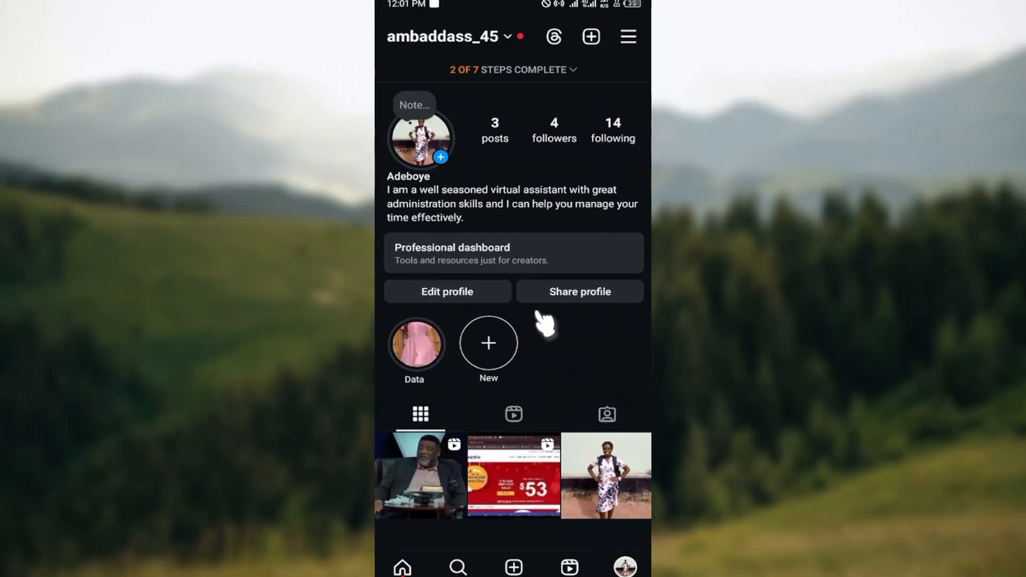
mouse_move(521, 258)
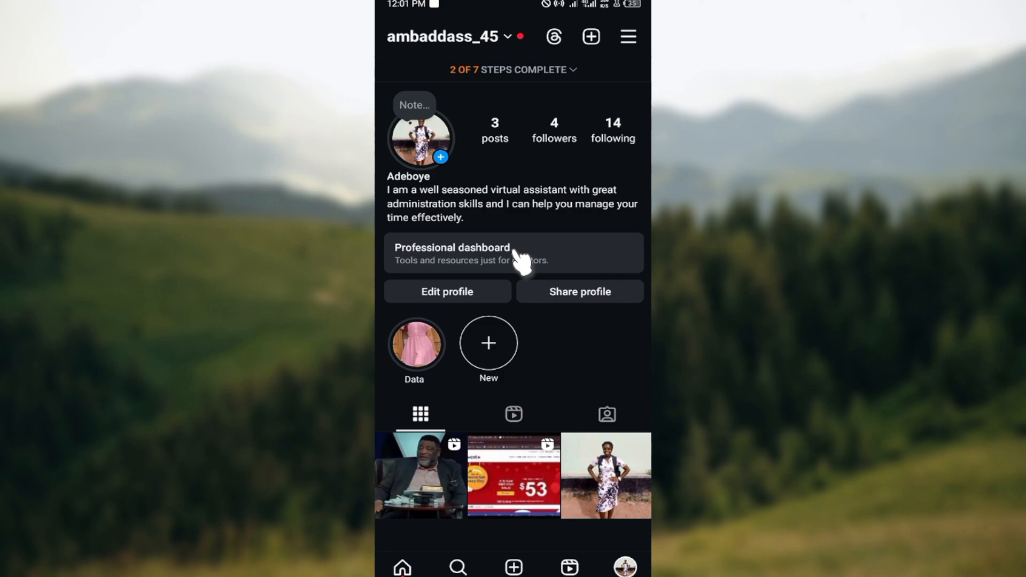
mouse_move(497, 383)
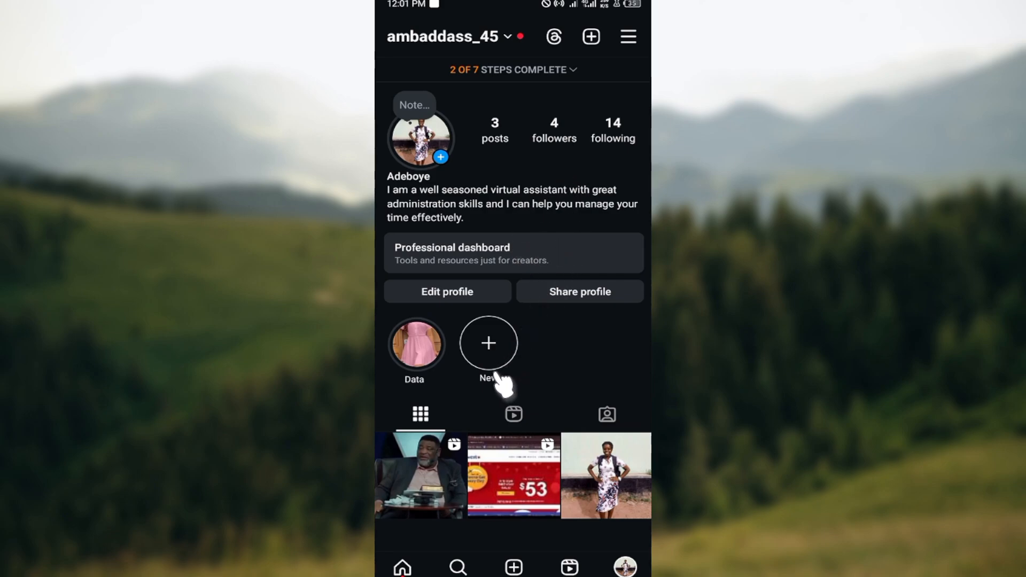
mouse_move(527, 208)
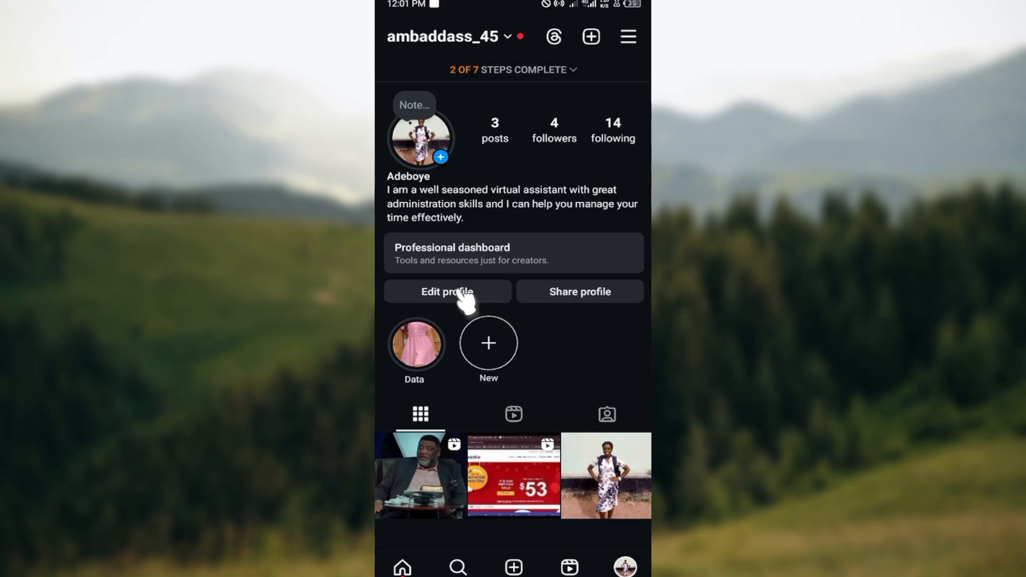
Enter Edit profile and scroll to the Profile information section with Contact options.
left_click(447, 291)
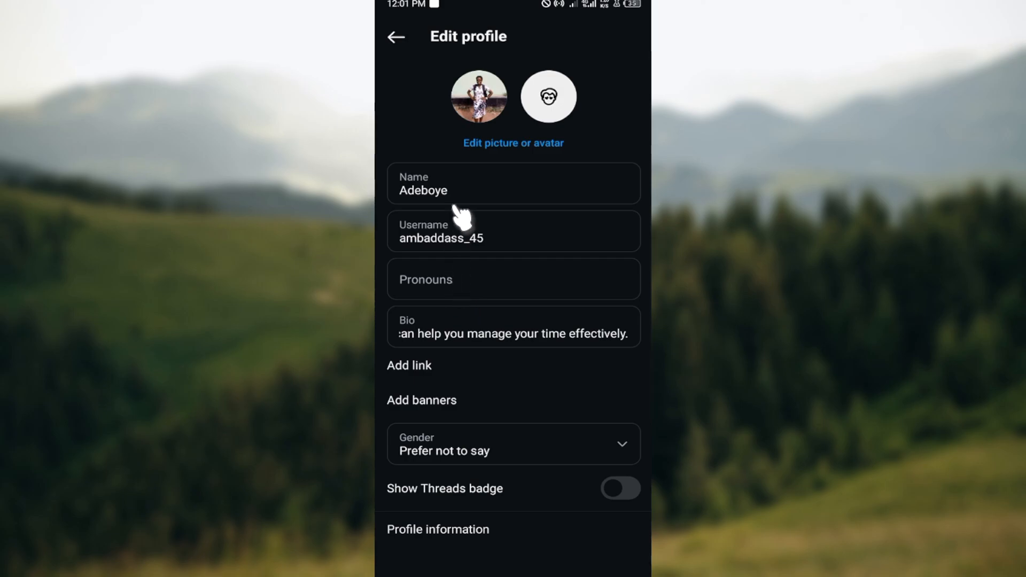
mouse_move(507, 364)
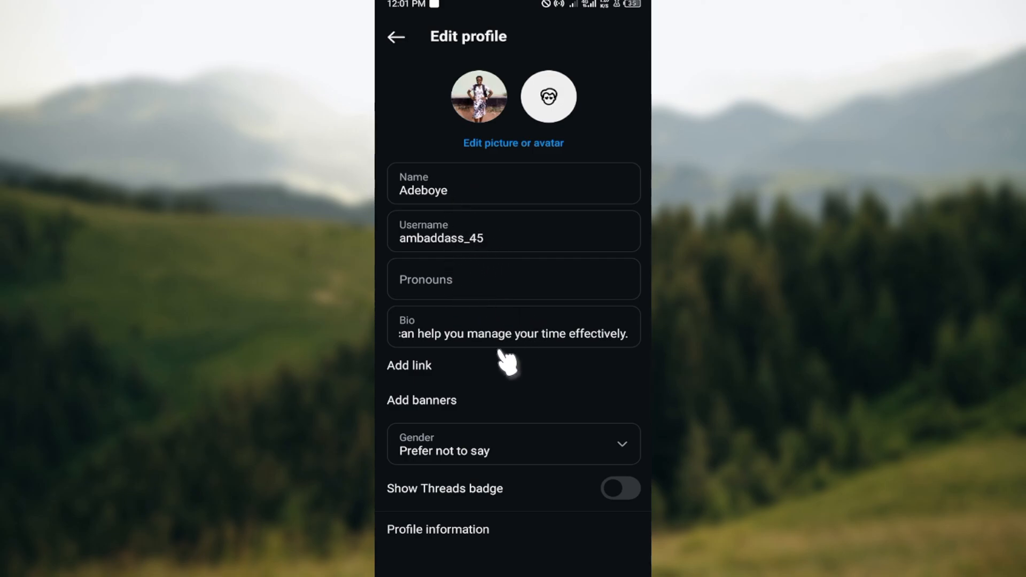
mouse_move(491, 514)
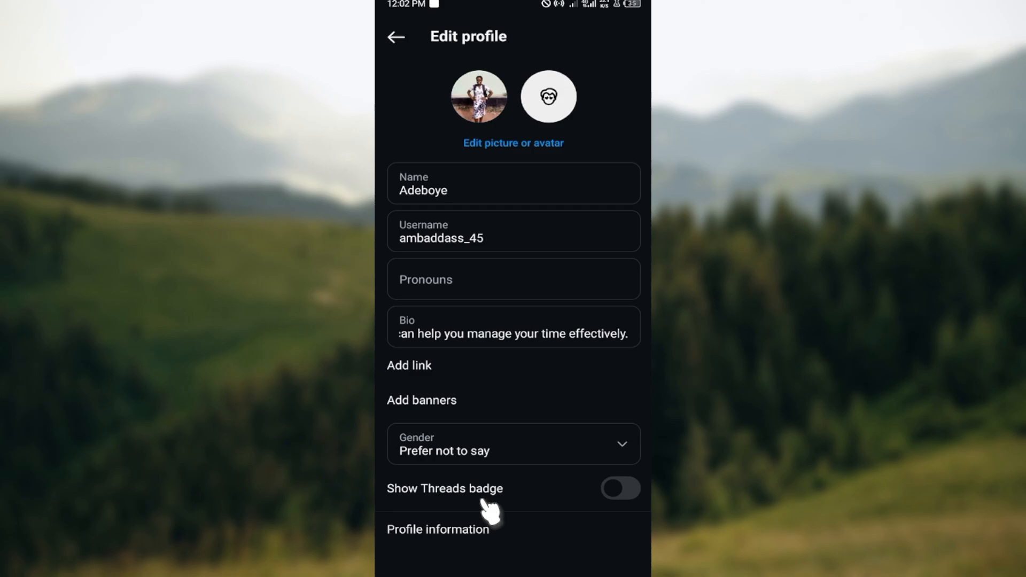
mouse_move(481, 403)
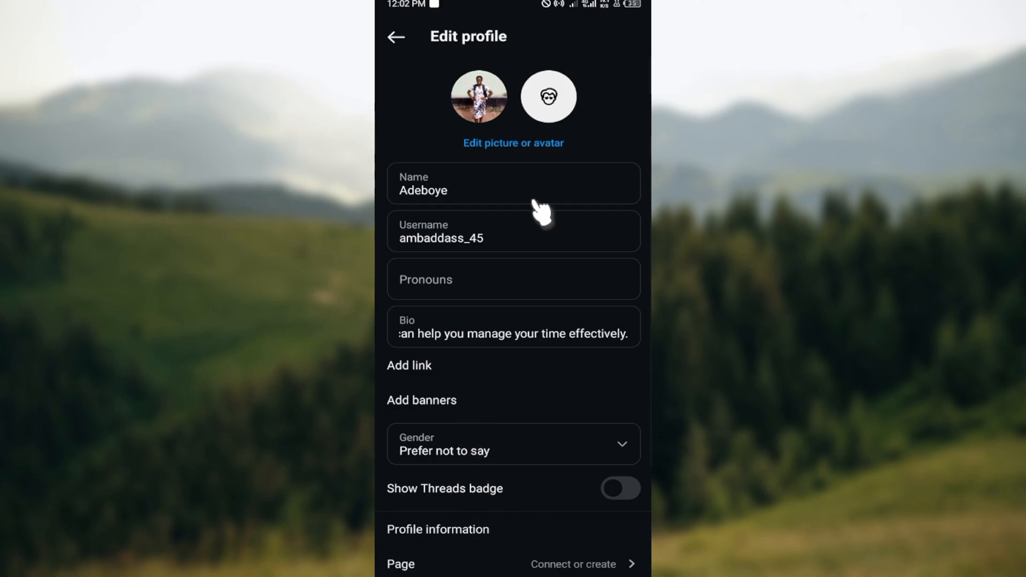
mouse_move(528, 416)
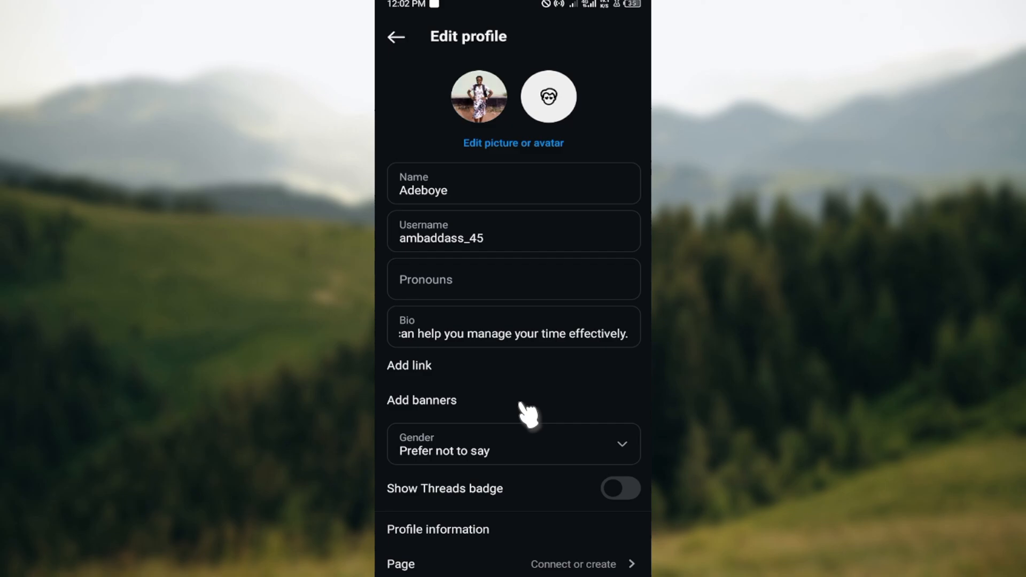
scroll("down", 3)
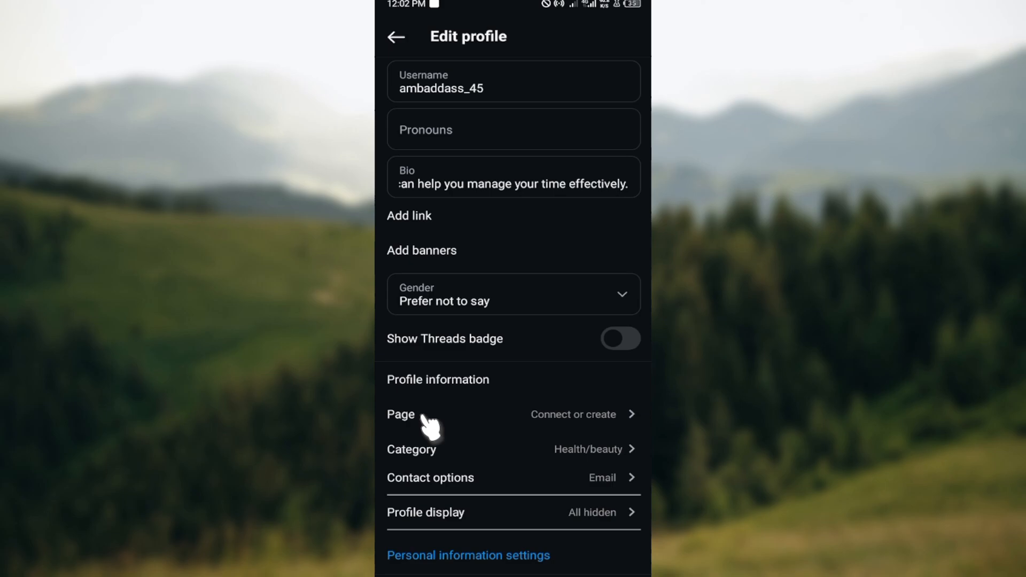
mouse_move(425, 459)
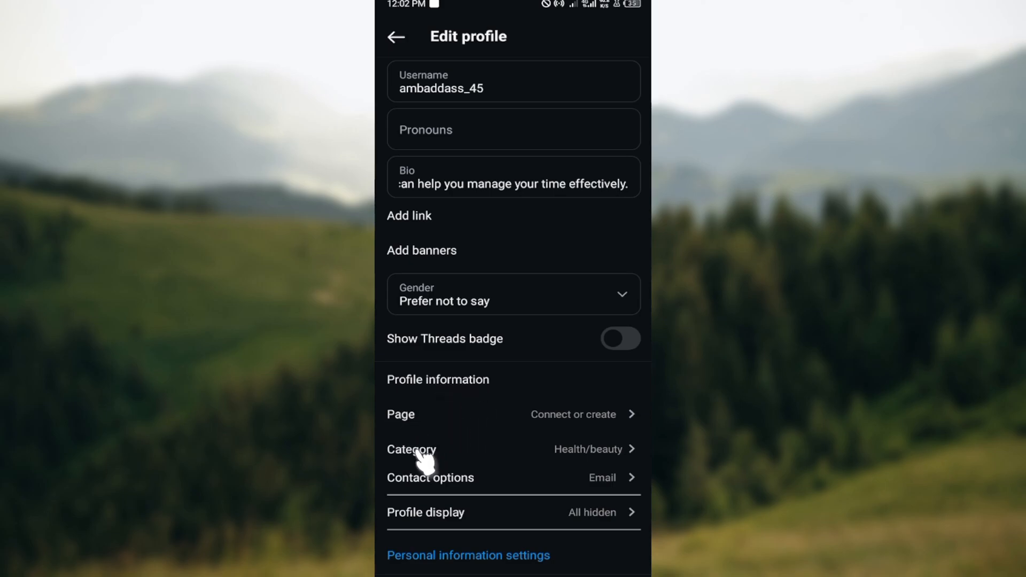
mouse_move(623, 488)
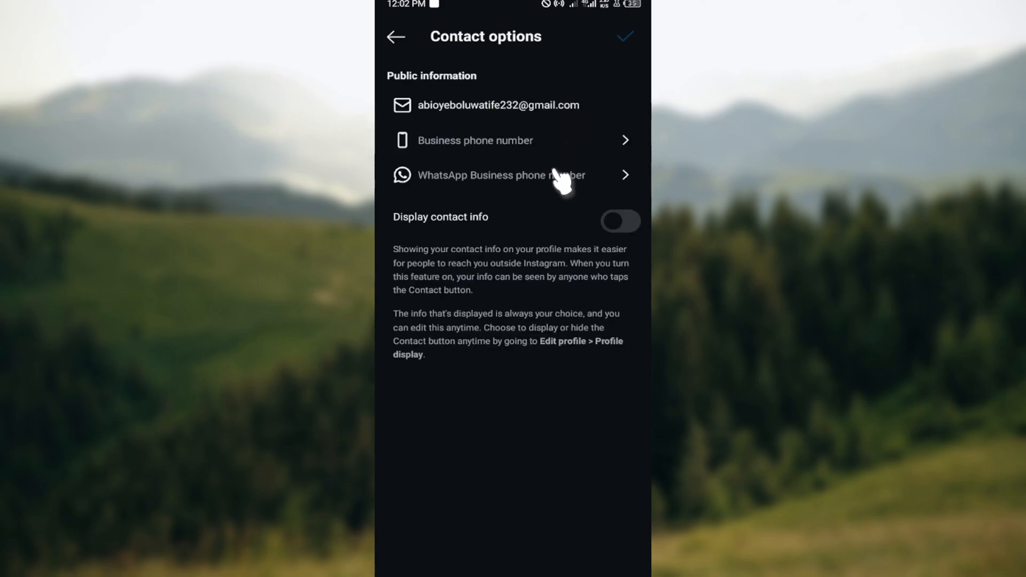
mouse_move(441, 78)
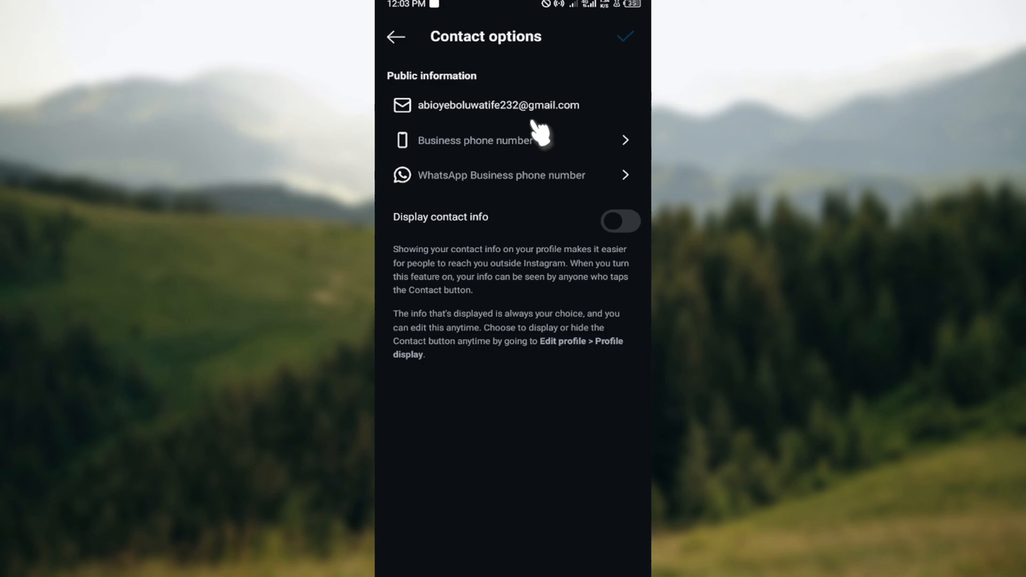
Begin editing the public email field in Contact options to replace the old address.
left_click(499, 104)
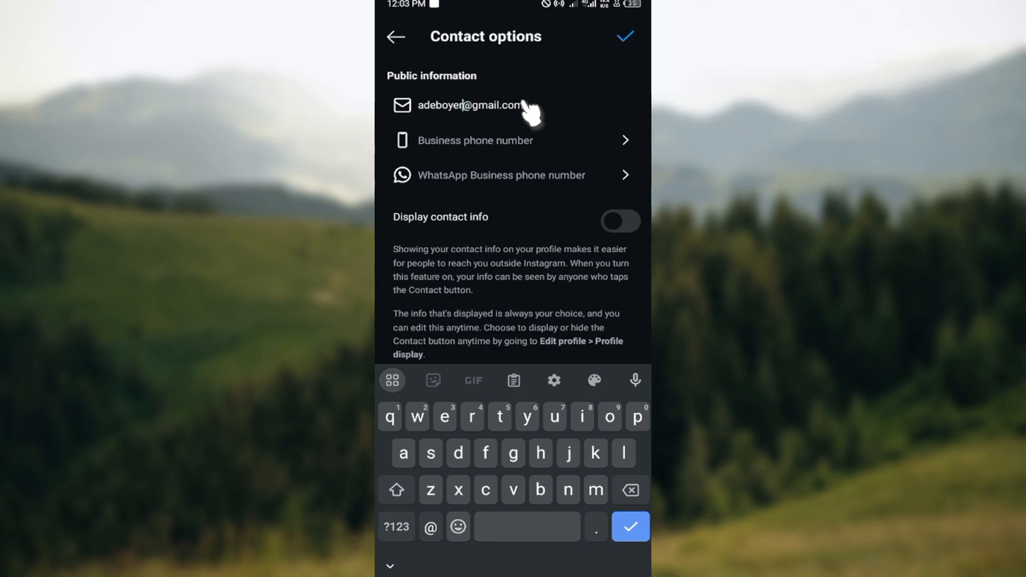
Complete the new Gmail address with digits 3 and 4 and save it with the checkmark.
type("3")
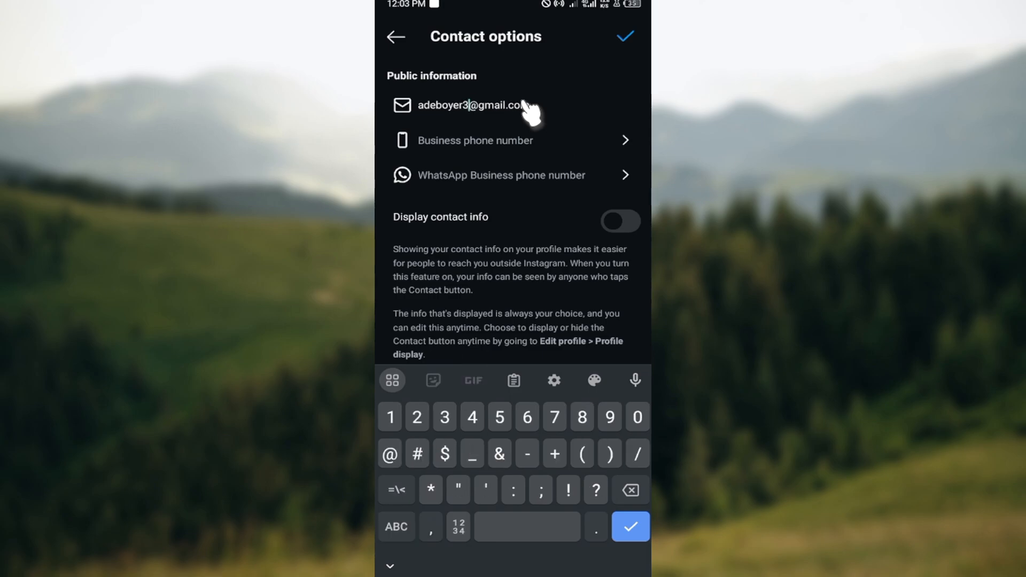
type("4")
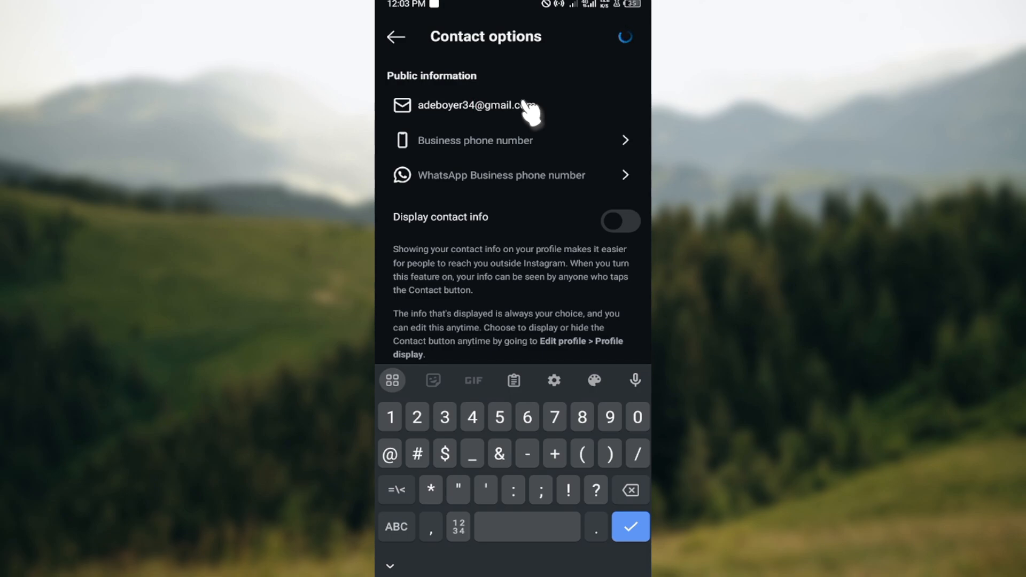
left_click(395, 36)
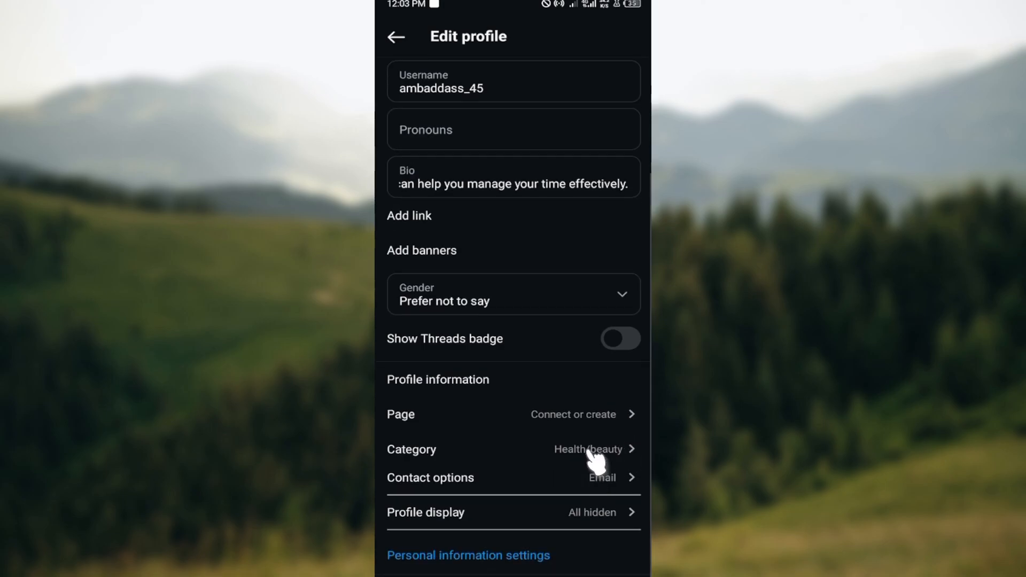
left_click(429, 478)
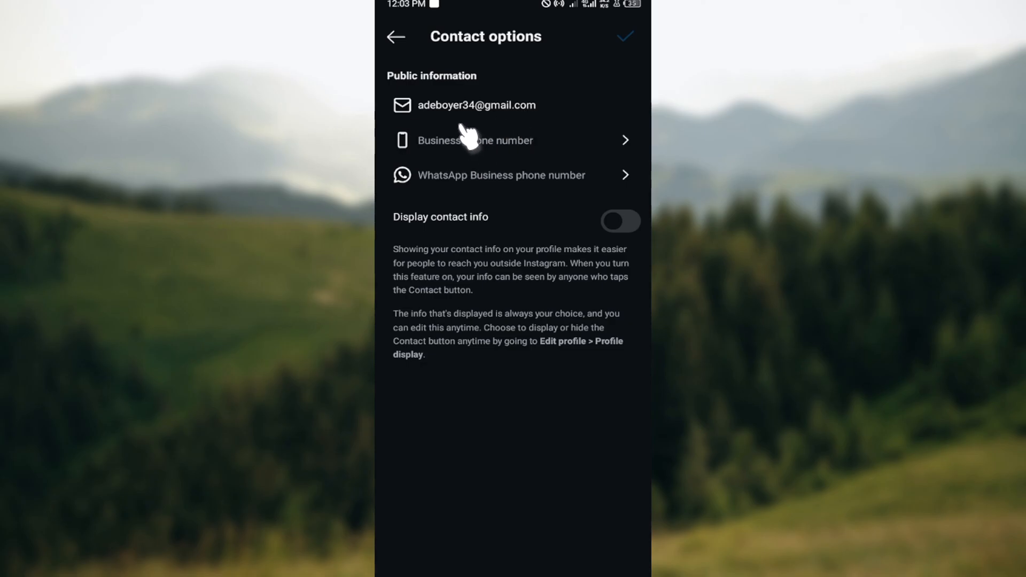
mouse_move(395, 40)
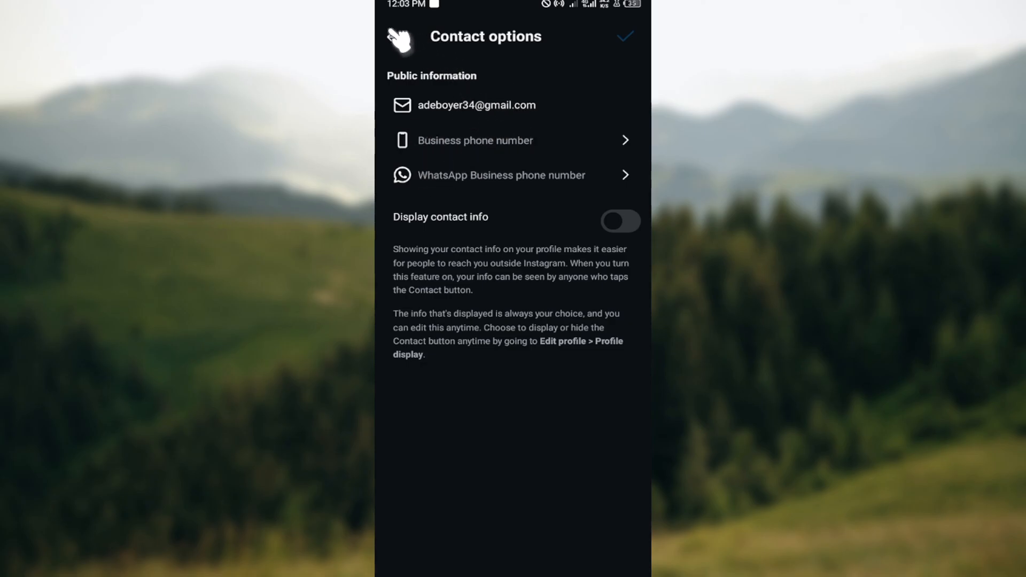
left_click(398, 36)
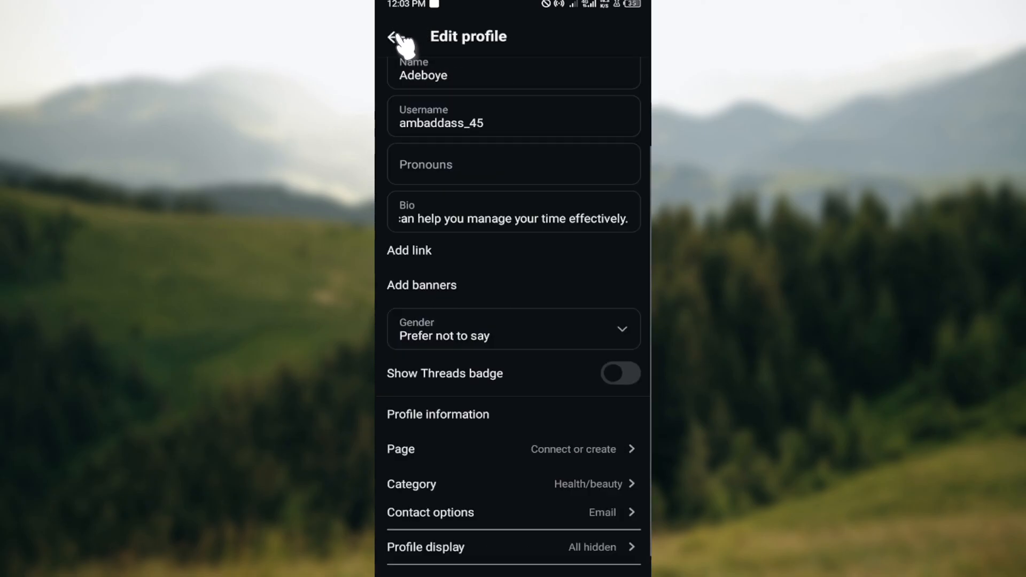
Leave Edit profile via the back arrow, returning to the account's profile page.
left_click(396, 37)
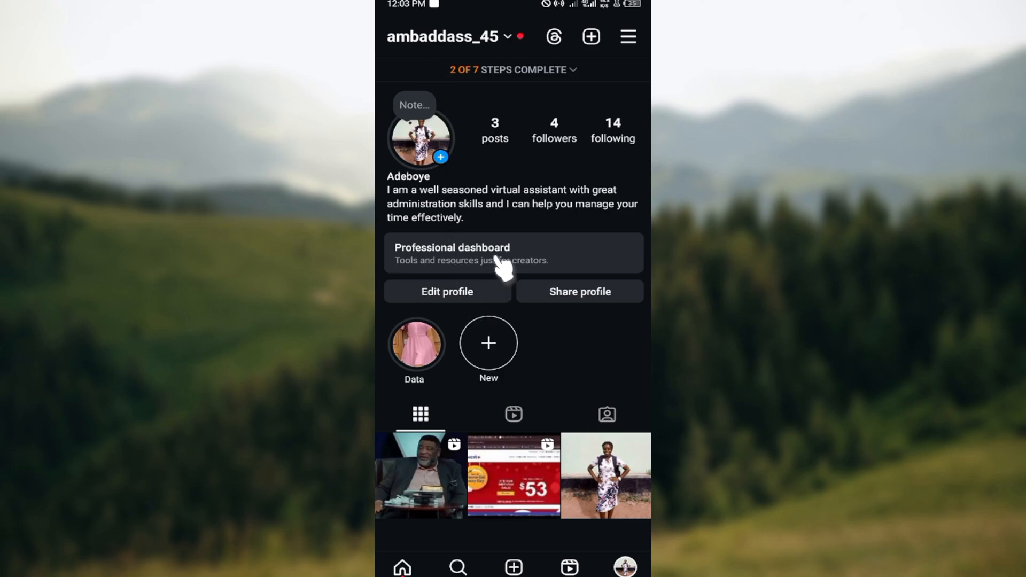
mouse_move(520, 503)
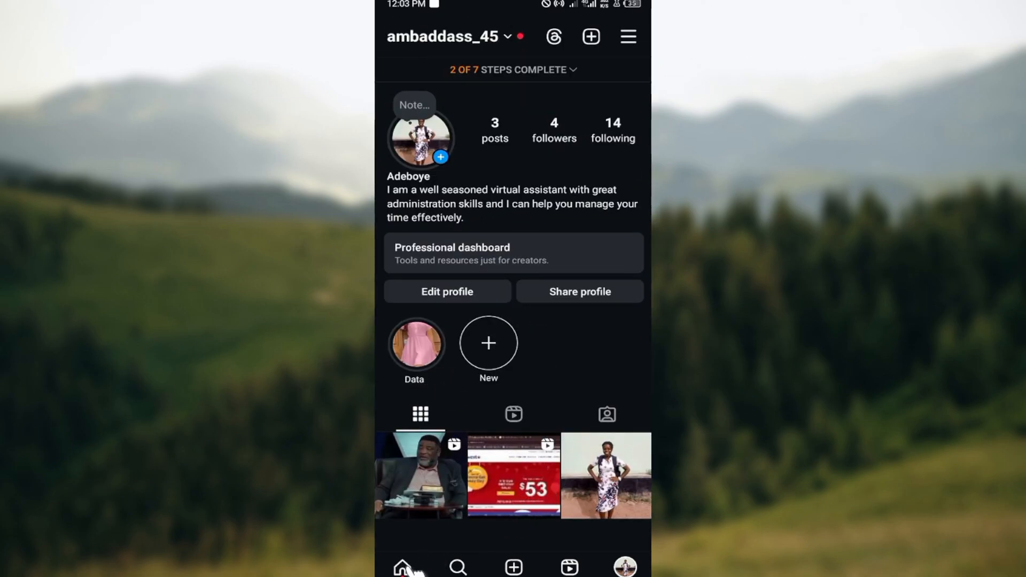
mouse_move(407, 559)
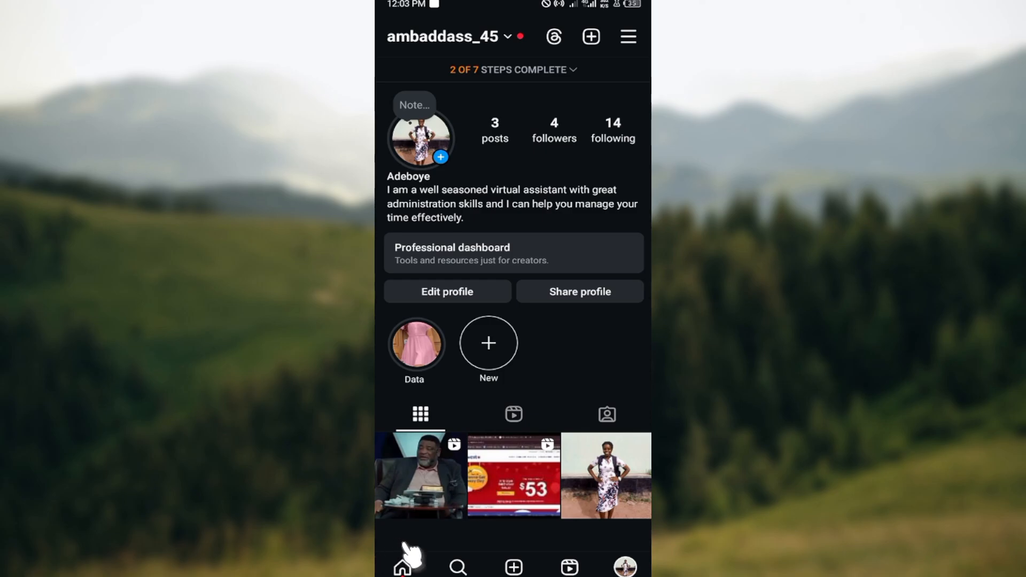